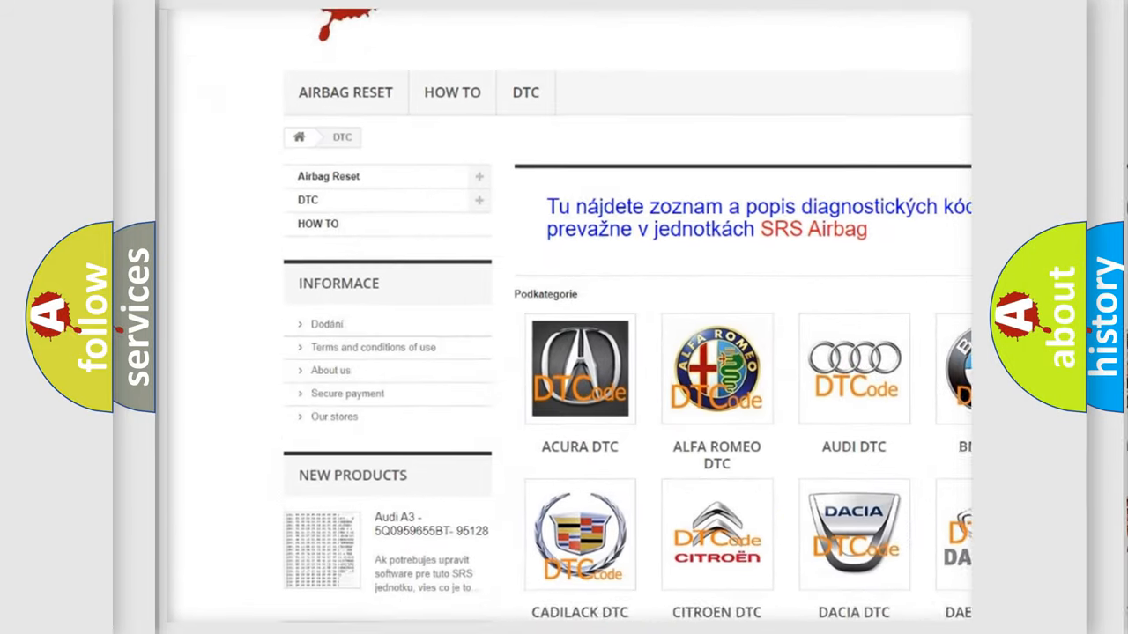
Step: Scroll the DTC category page past the brand logos down to the list of DTC codes
scroll(down, 3)
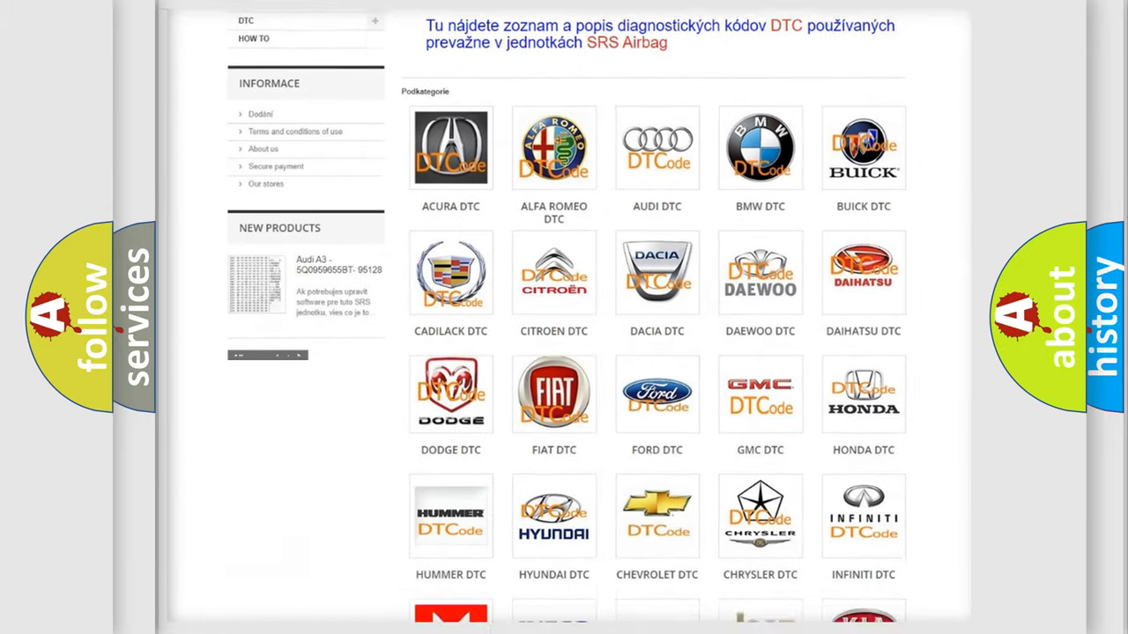
scroll(down, 3)
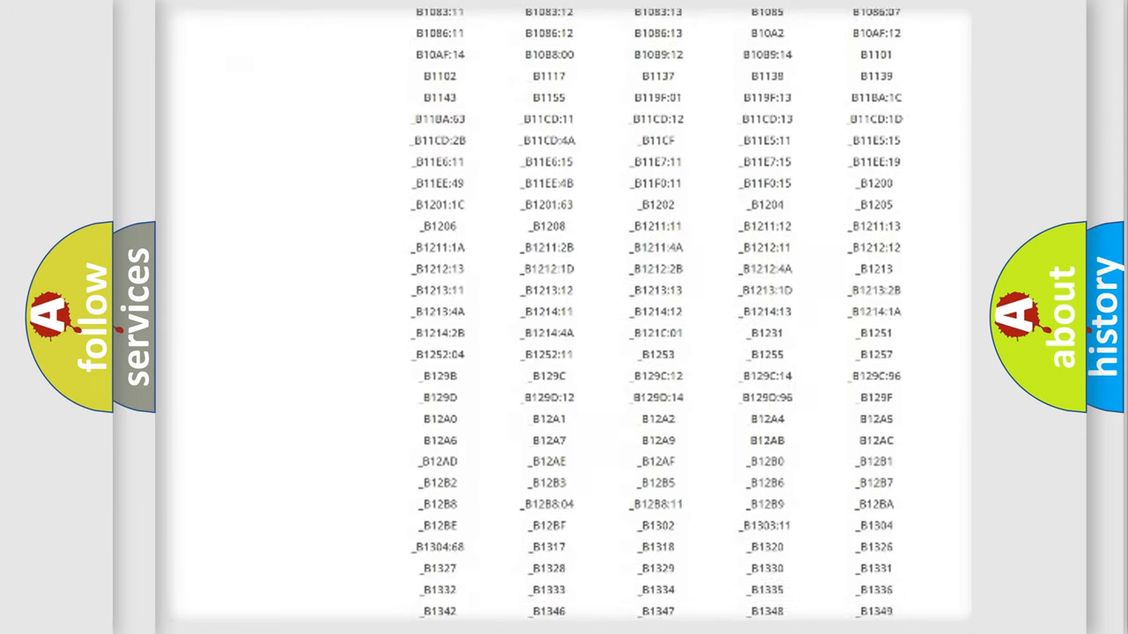
scroll(down, 3)
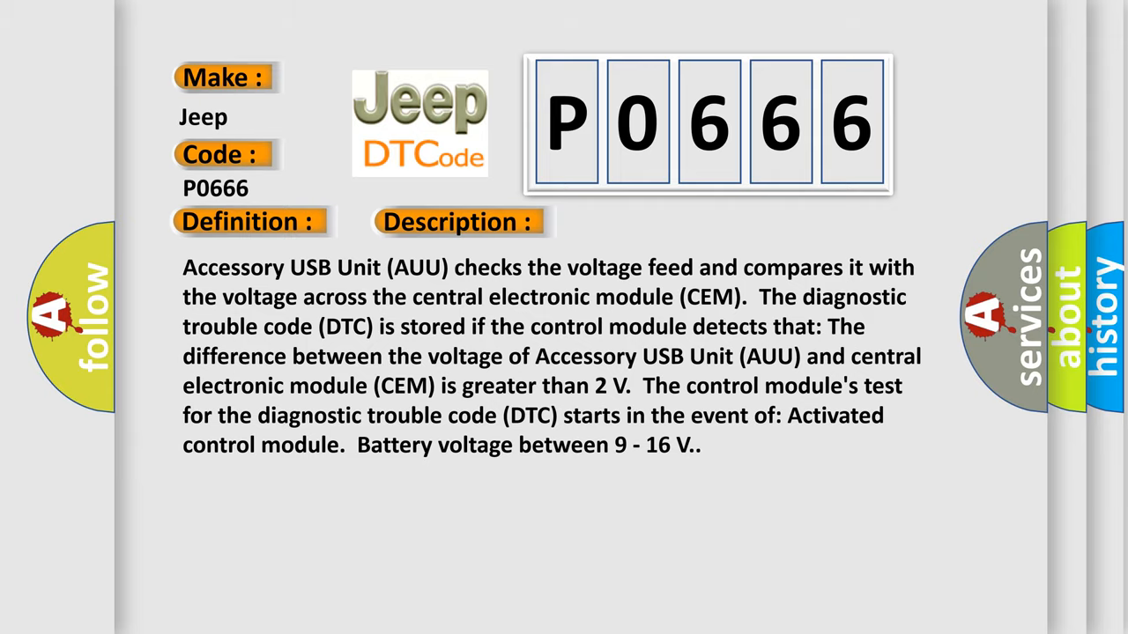
Step: Reveal the Cause of P0666: short-circuit to supply voltage in the cable
click(648, 222)
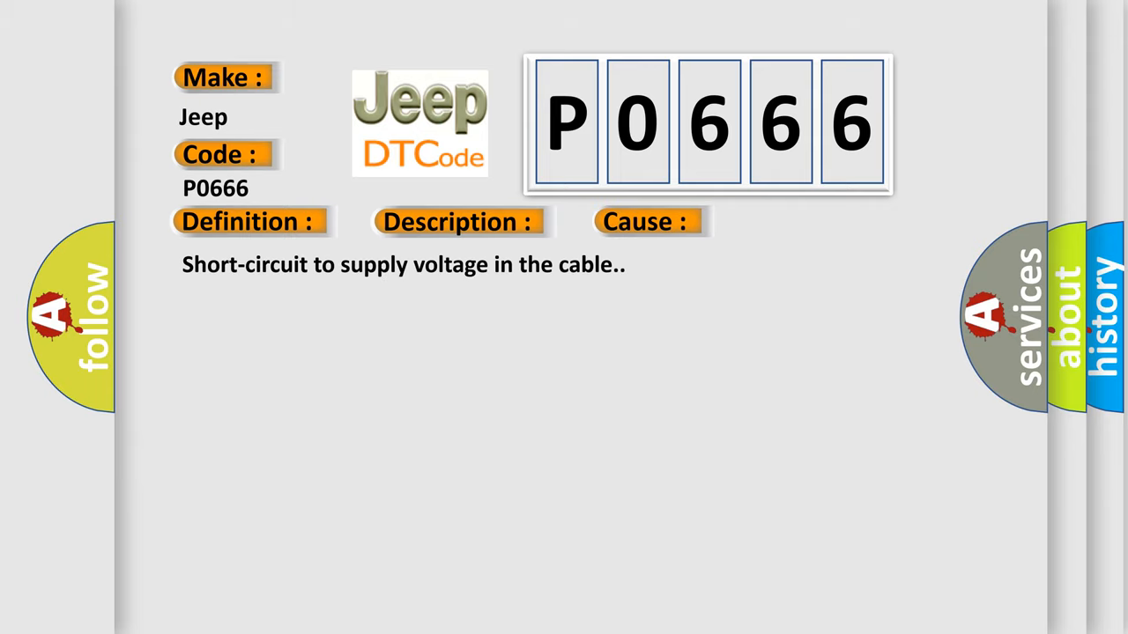